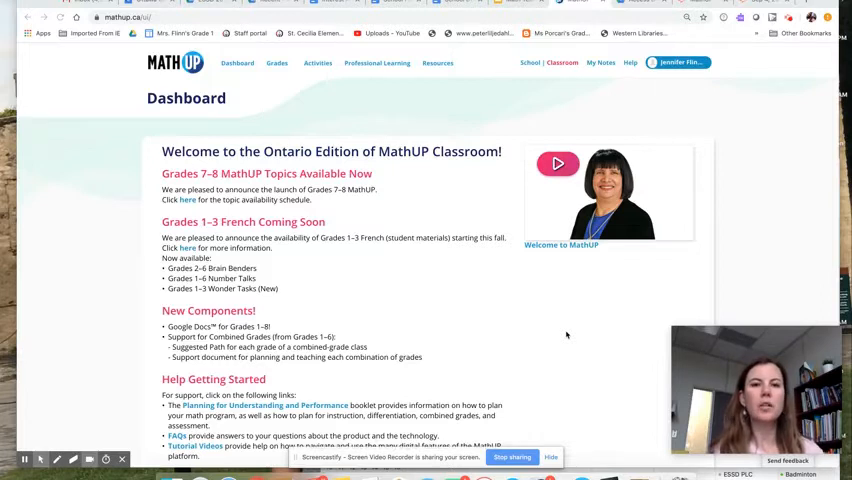
mouse_move(516, 320)
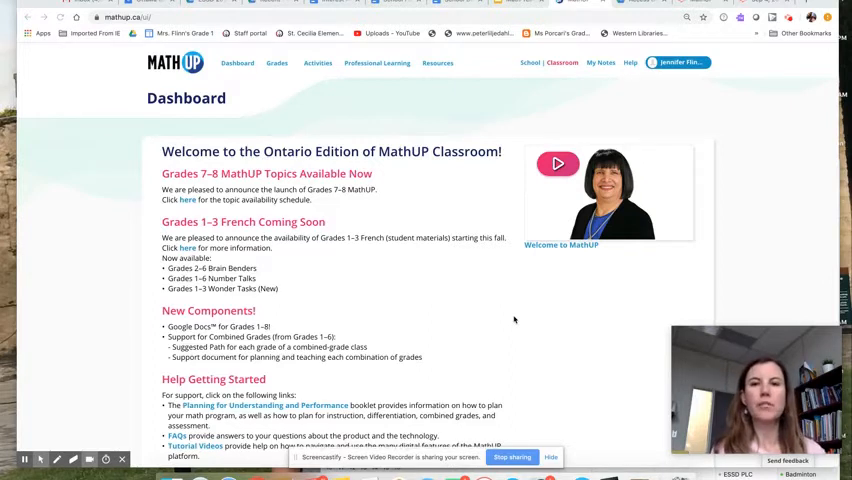
mouse_move(564, 304)
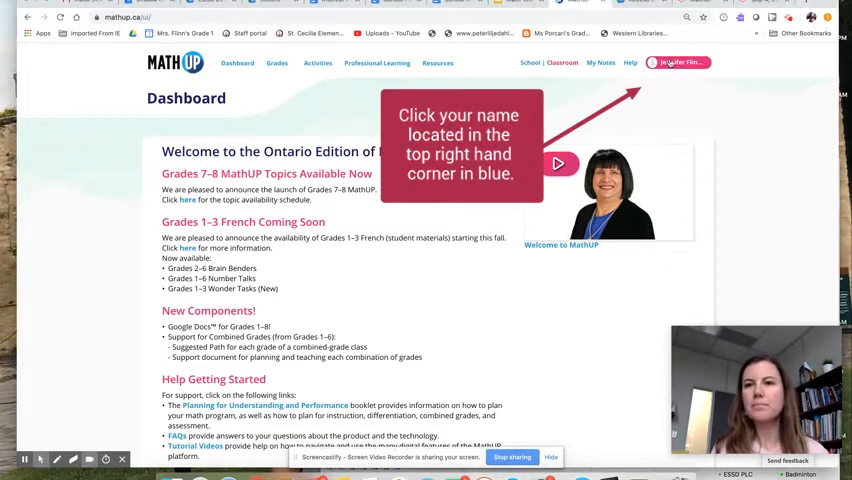
- In My Account, choose Google Docs under Modifiable Documents and save the changes
click(678, 62)
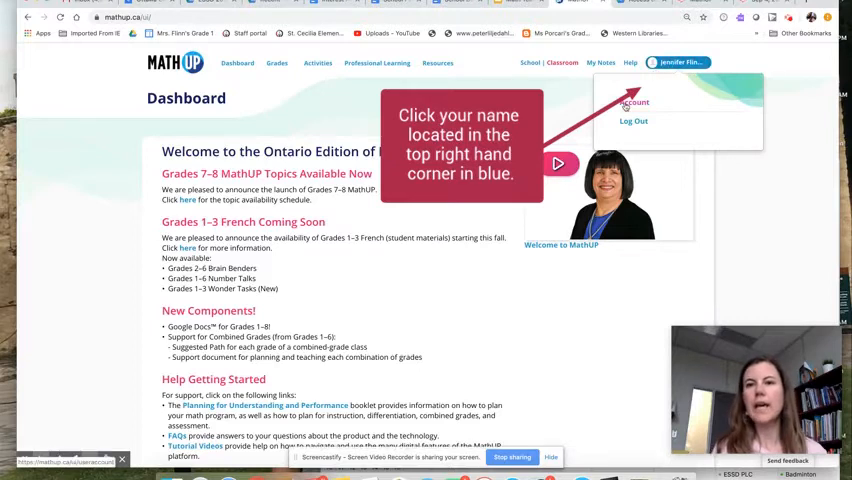
click(634, 102)
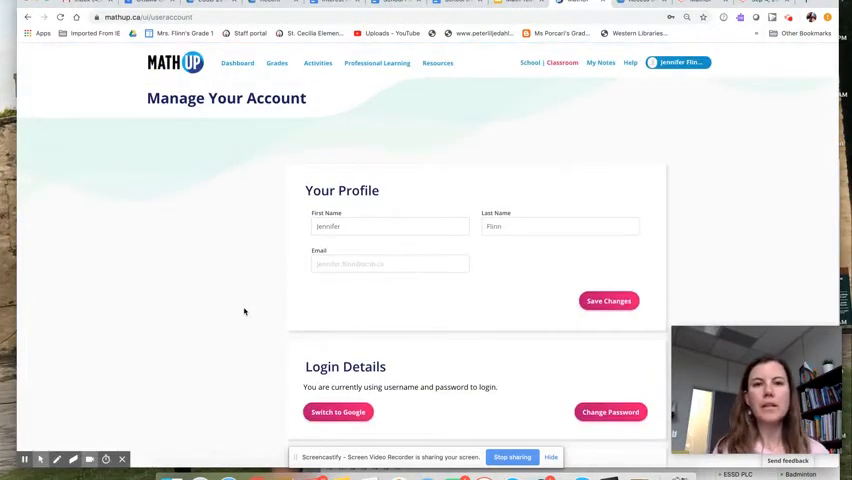
scroll(down, 3)
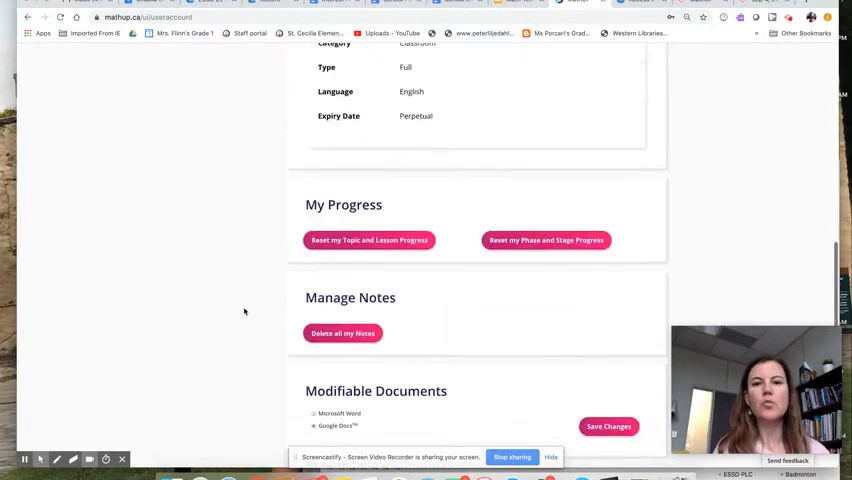
scroll(down, 3)
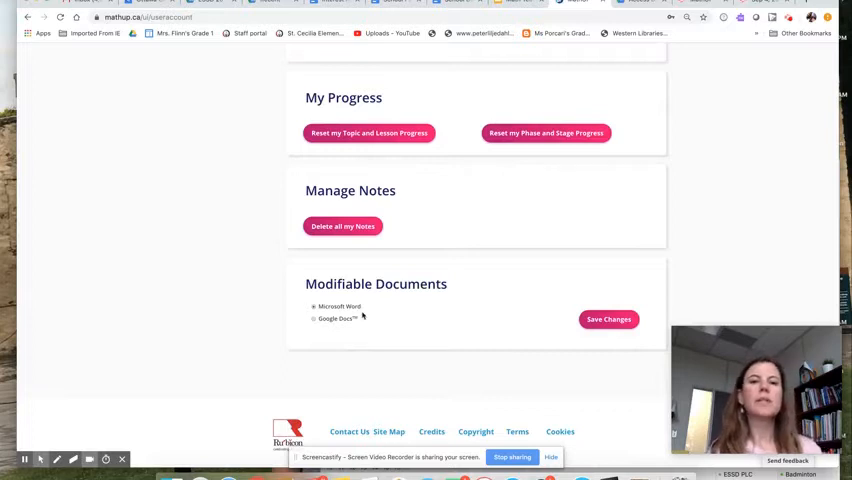
click(316, 318)
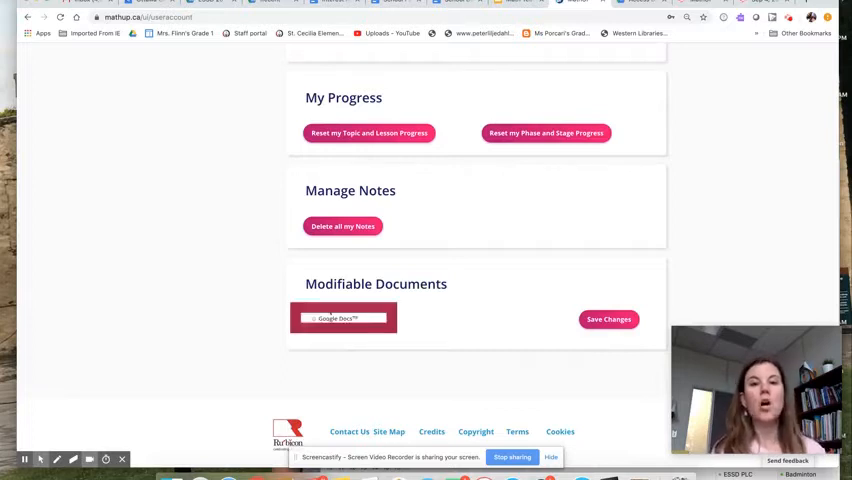
click(344, 318)
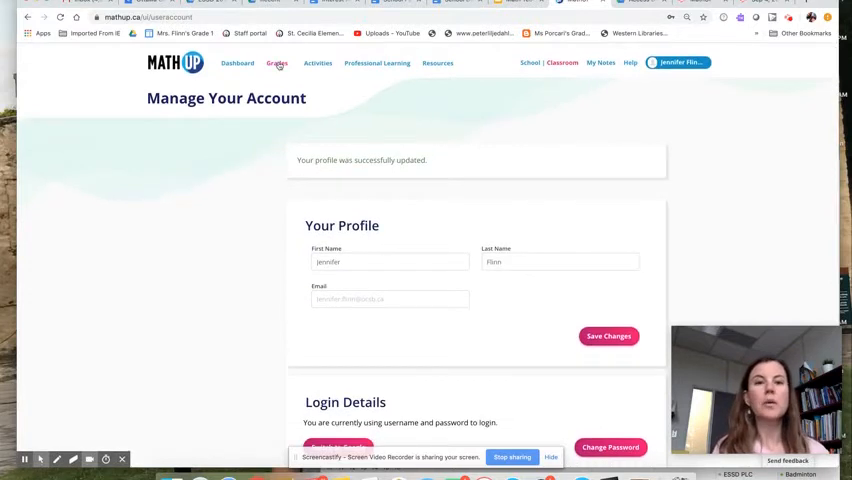
- From the Grades menu, go to Grade 3 and load the Subtracting Three-Digit Numbers lesson
click(276, 64)
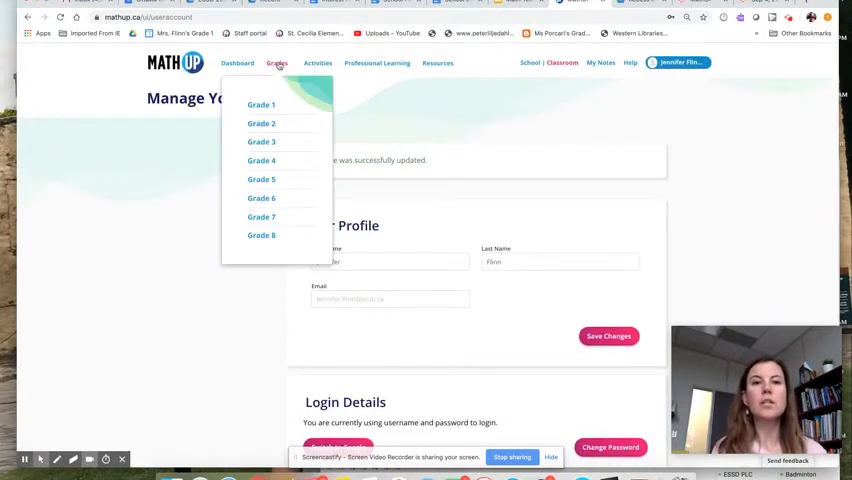
click(260, 140)
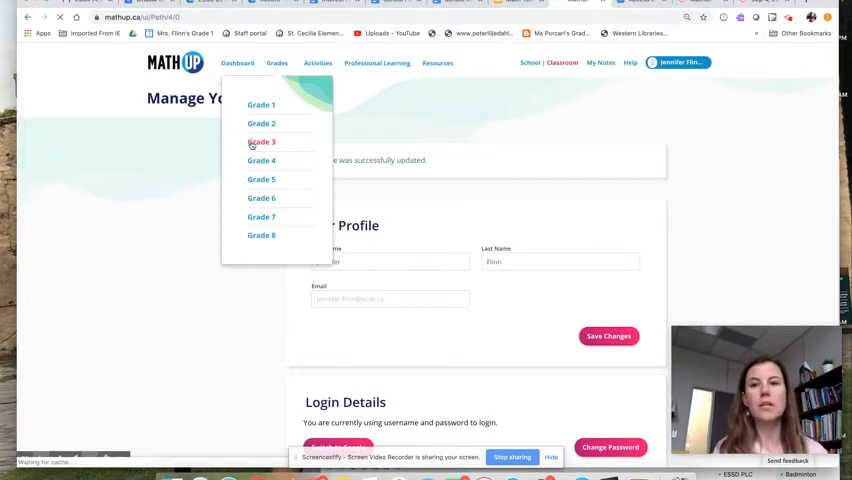
click(260, 140)
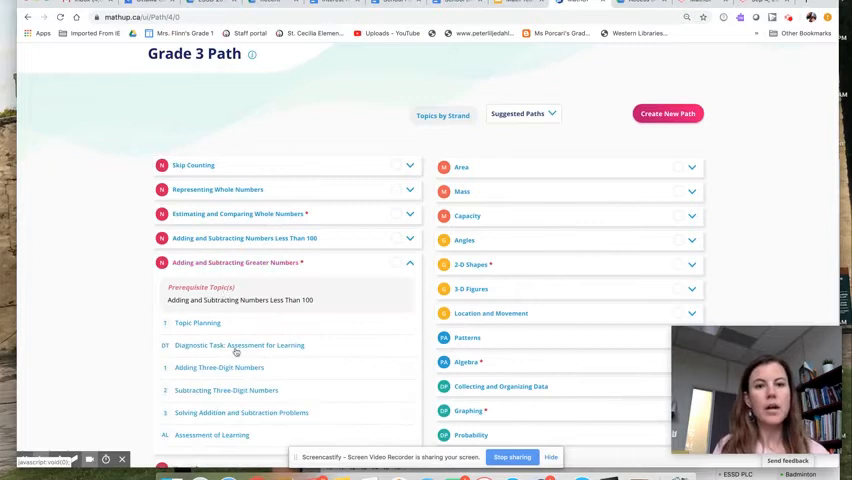
scroll(down, 3)
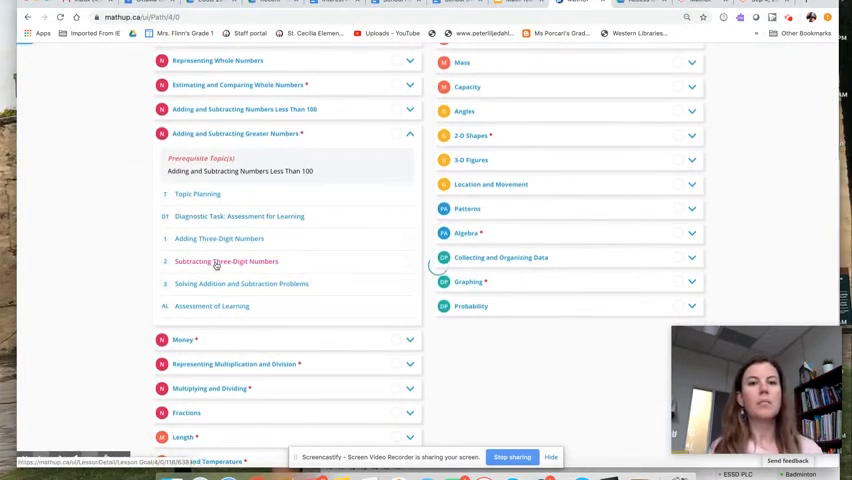
click(224, 260)
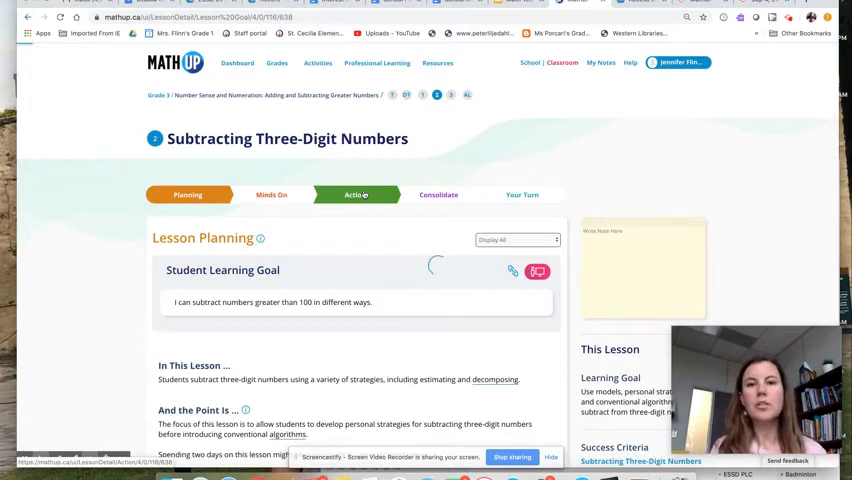
- Show the lesson's Action section and bring the Action Task into view
click(356, 194)
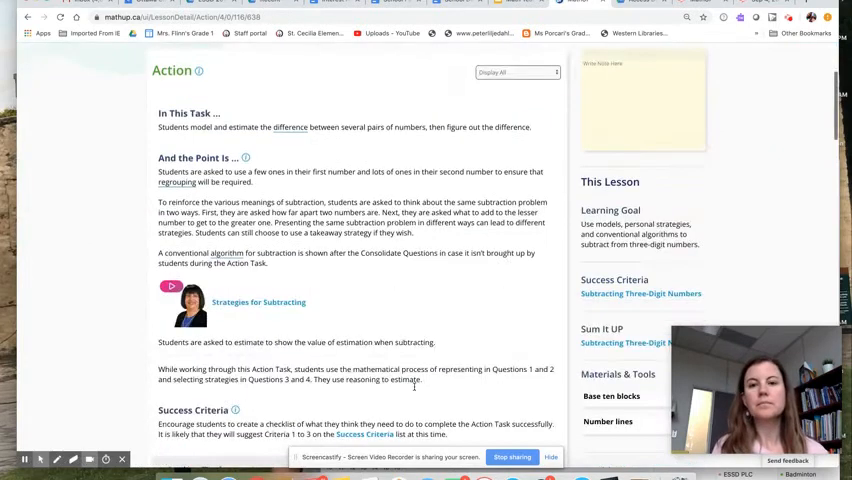
scroll(down, 3)
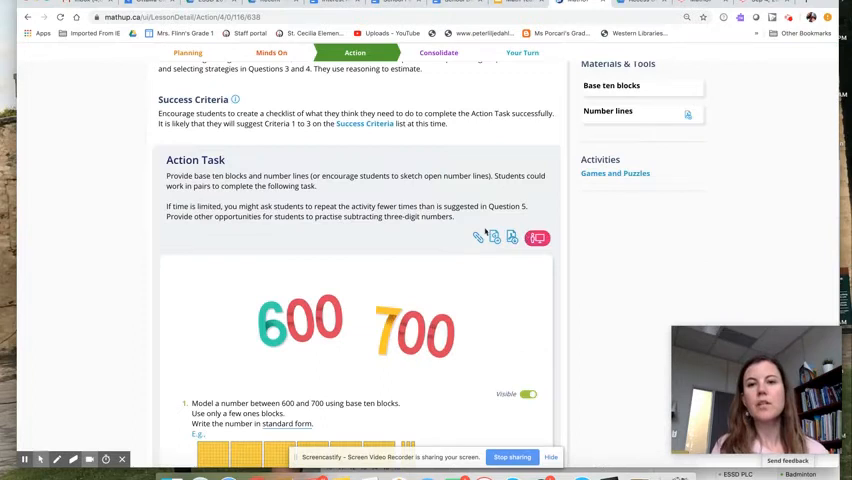
mouse_move(520, 258)
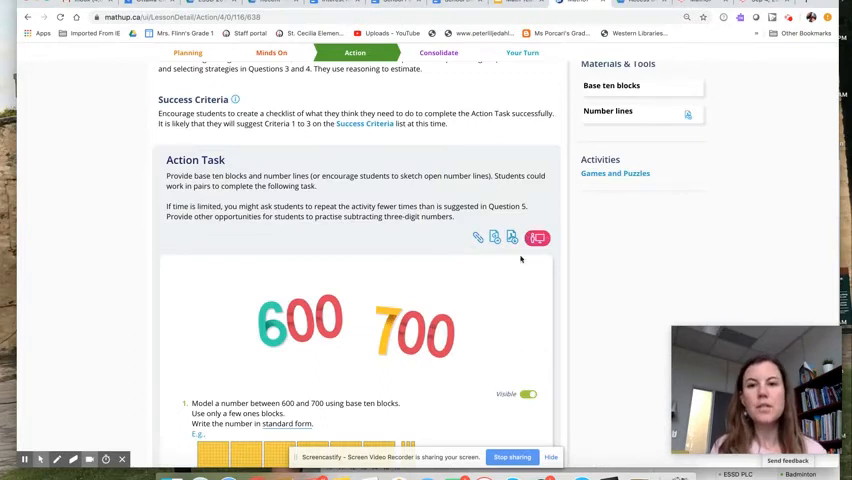
mouse_move(536, 238)
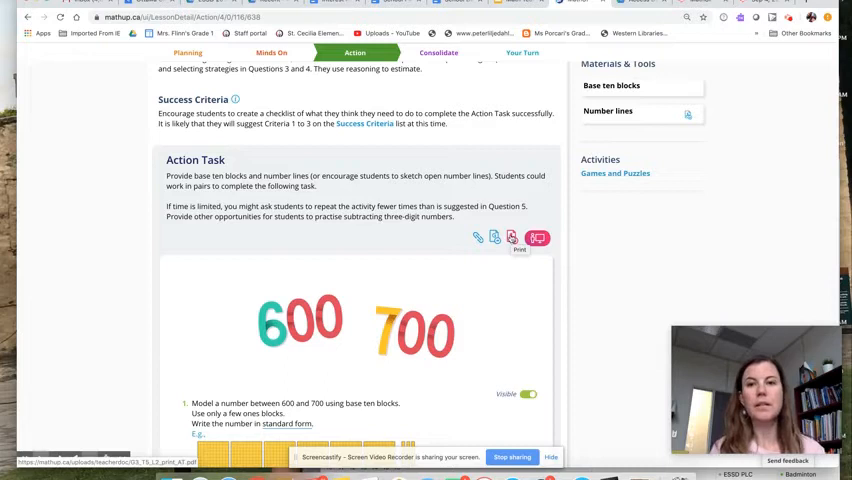
mouse_move(476, 238)
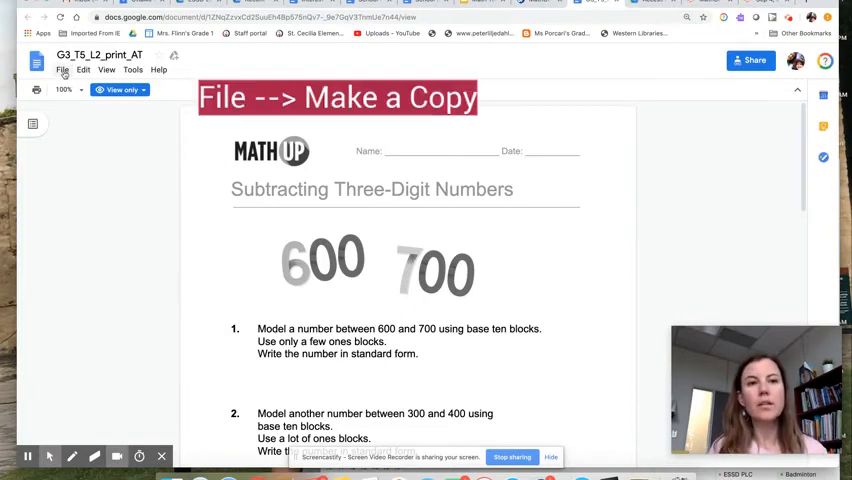
- Request a copy of the view-only worksheet via File > Make a copy
click(64, 70)
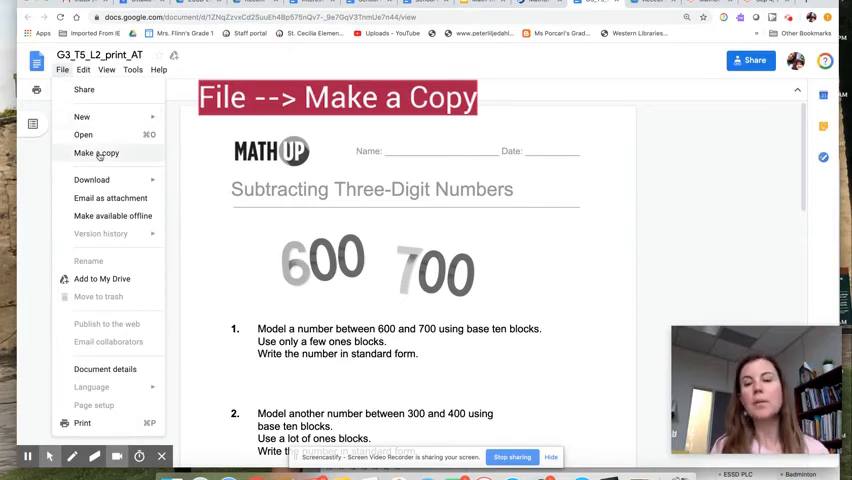
click(96, 152)
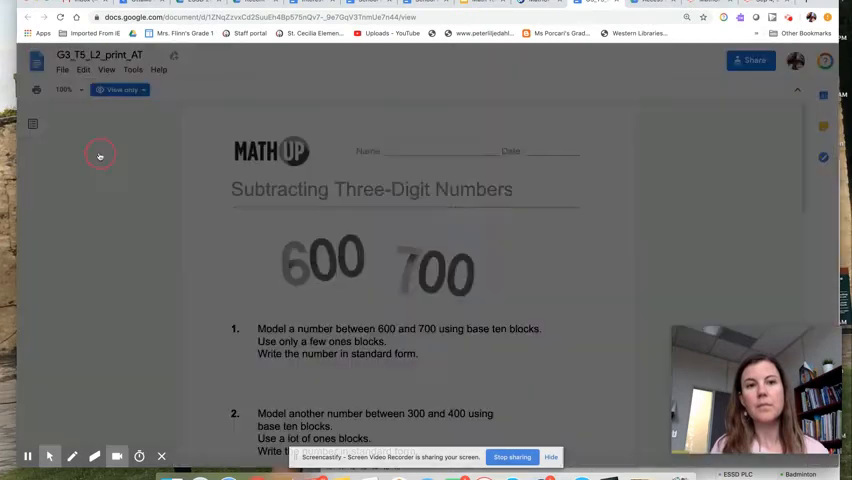